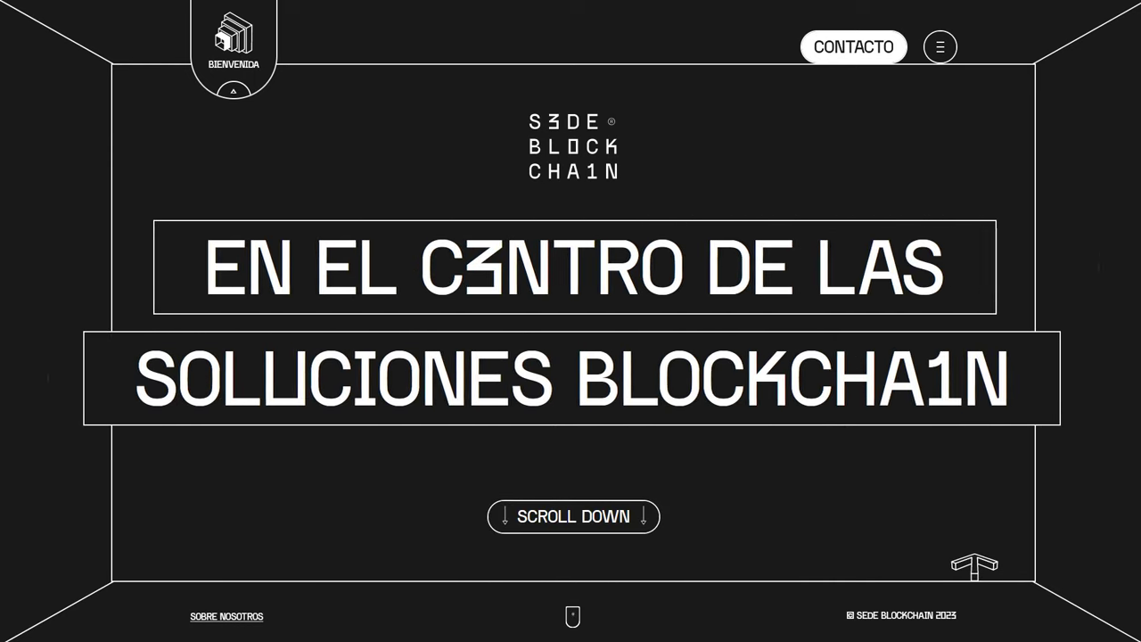
Scroll through the SEDE Blockchain and DNA Projecten sites until the selected. homepage appears
scroll("down", 3)
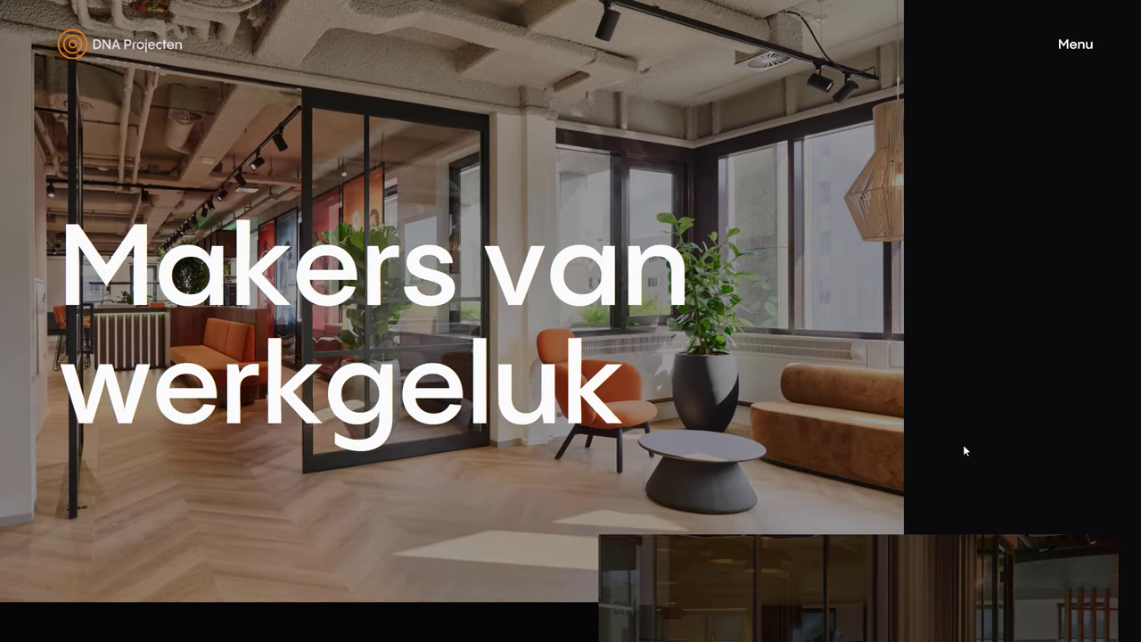
scroll("down", 3)
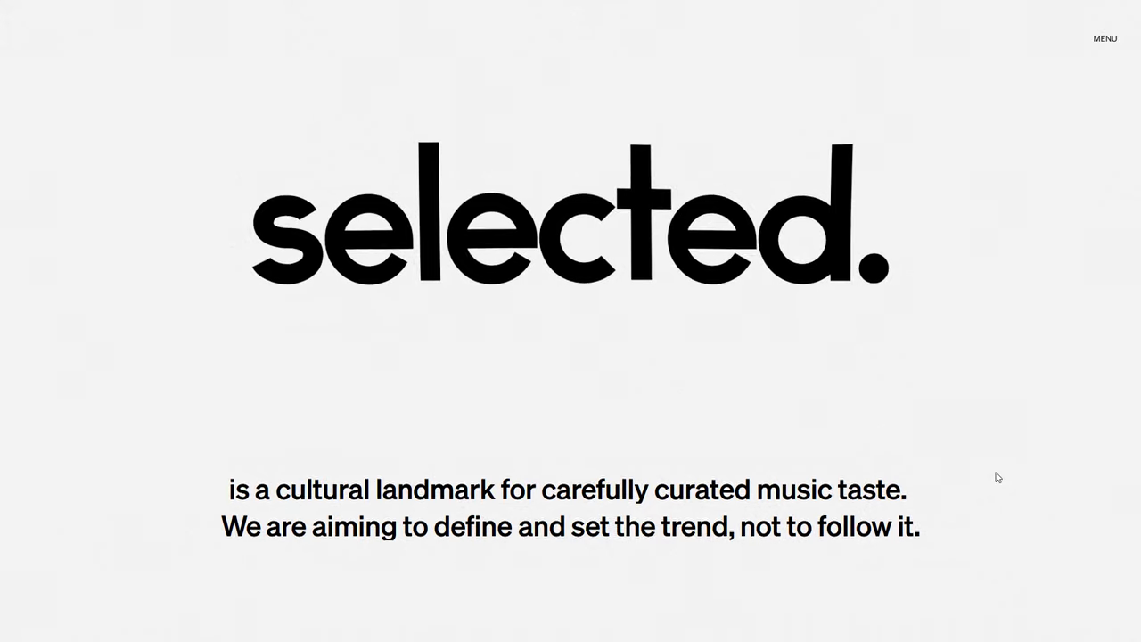
Scroll down past selected.'s oversized bold logotype
scroll("down", 3)
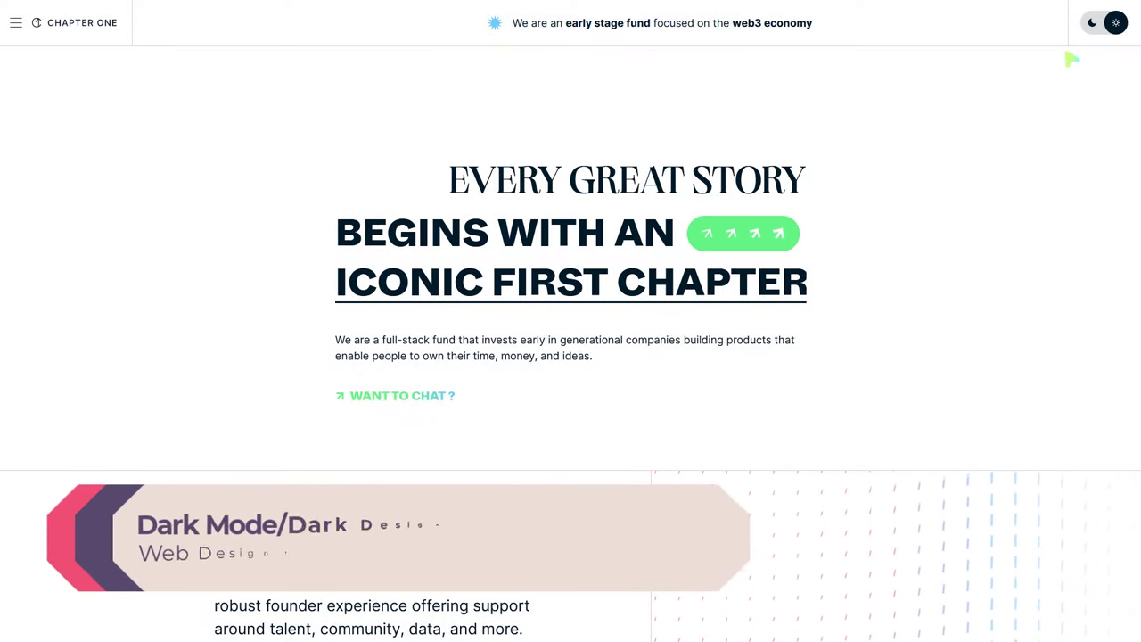
Enable Chapter One's dark mode with the moon toggle, scroll, and move to Raycast
left_click(1092, 22)
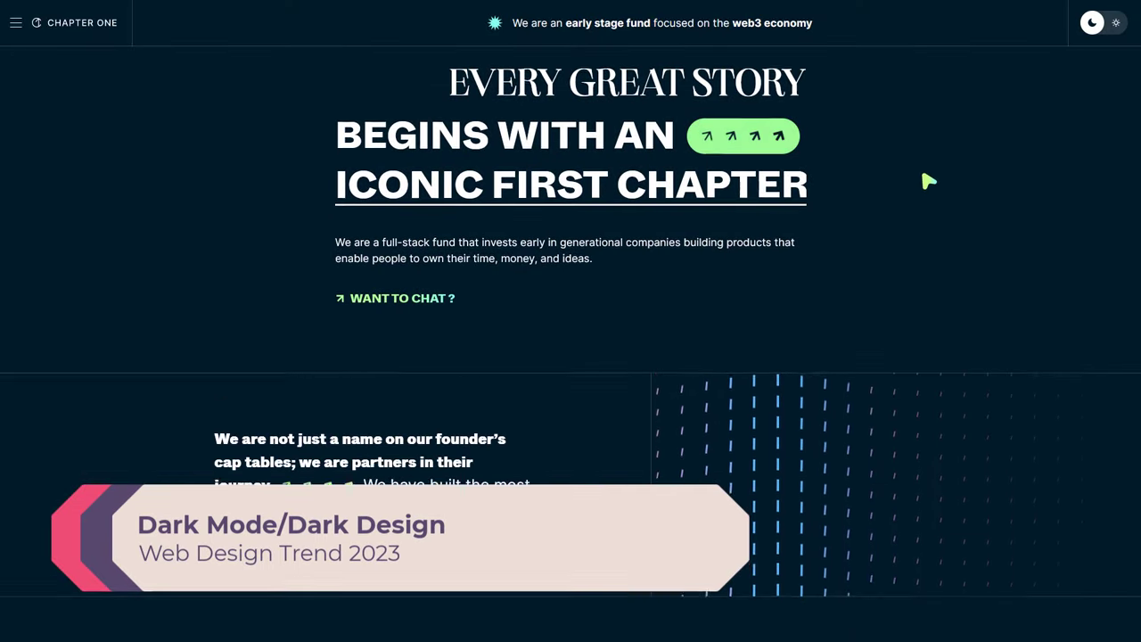
scroll("down", 3)
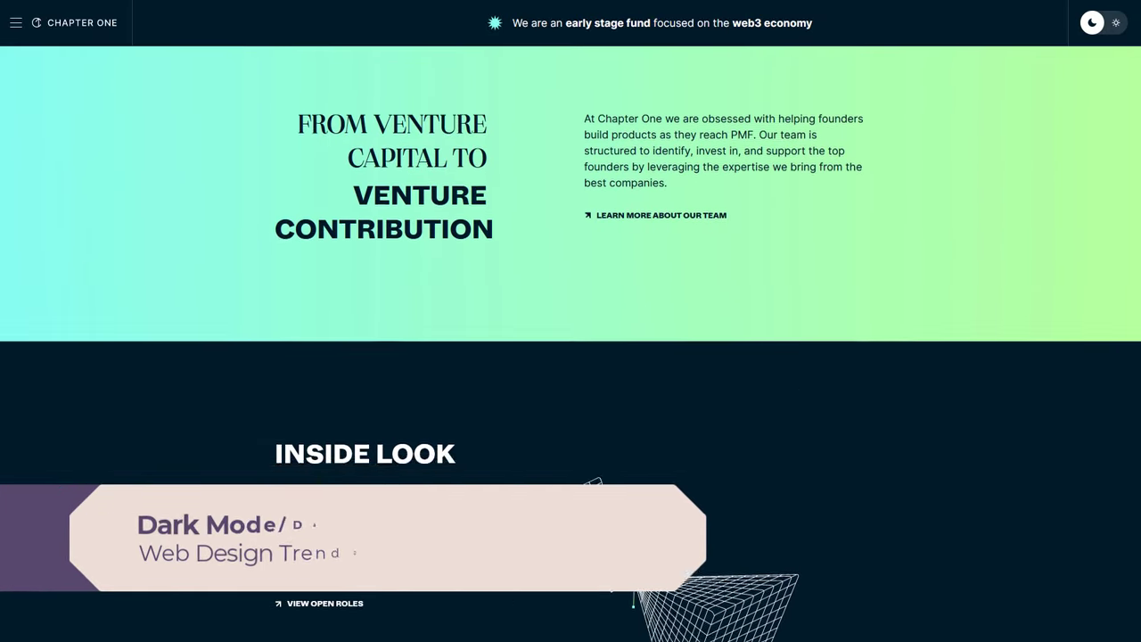
left_click(1102, 22)
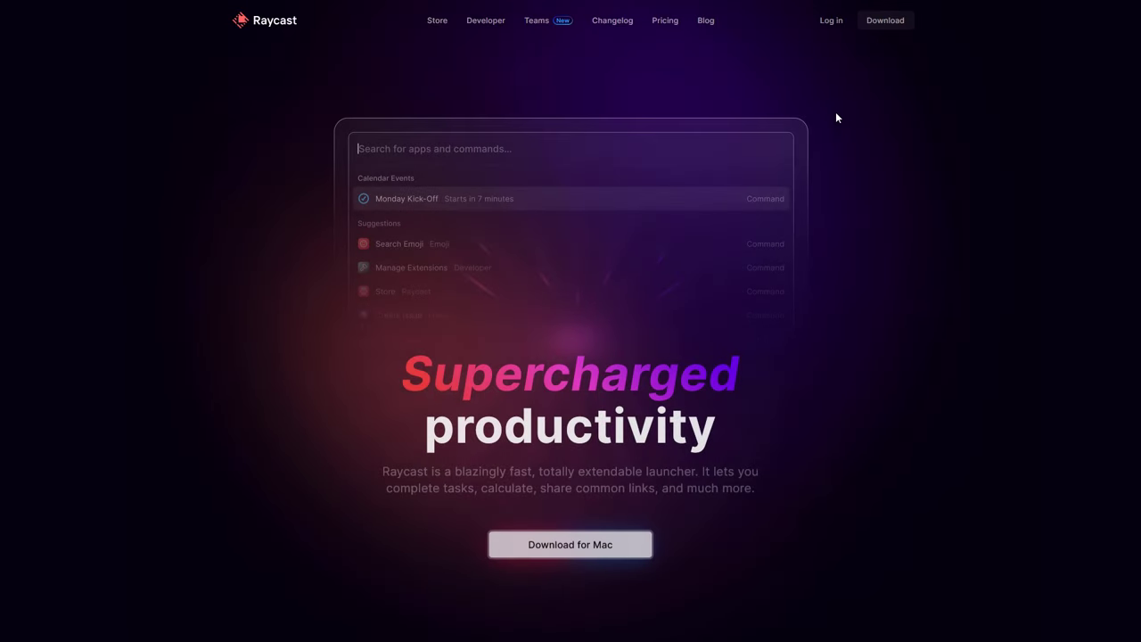
Scroll through Raycast and the Keplr dashboard, then switch ChatGPT to Dark mode
scroll("down", 3)
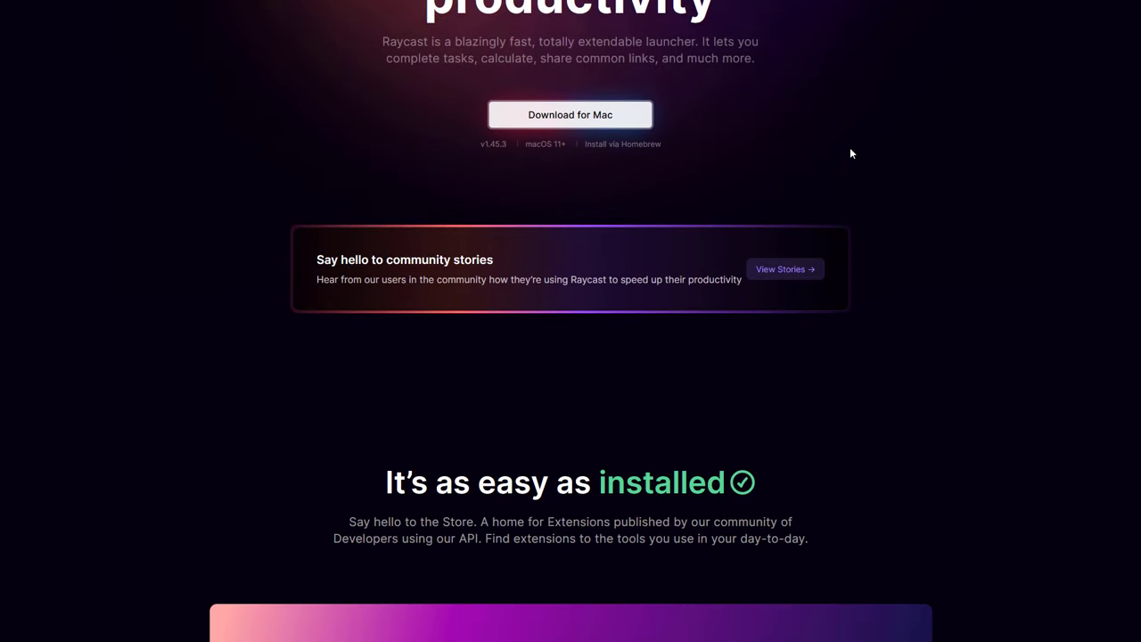
scroll("down", 3)
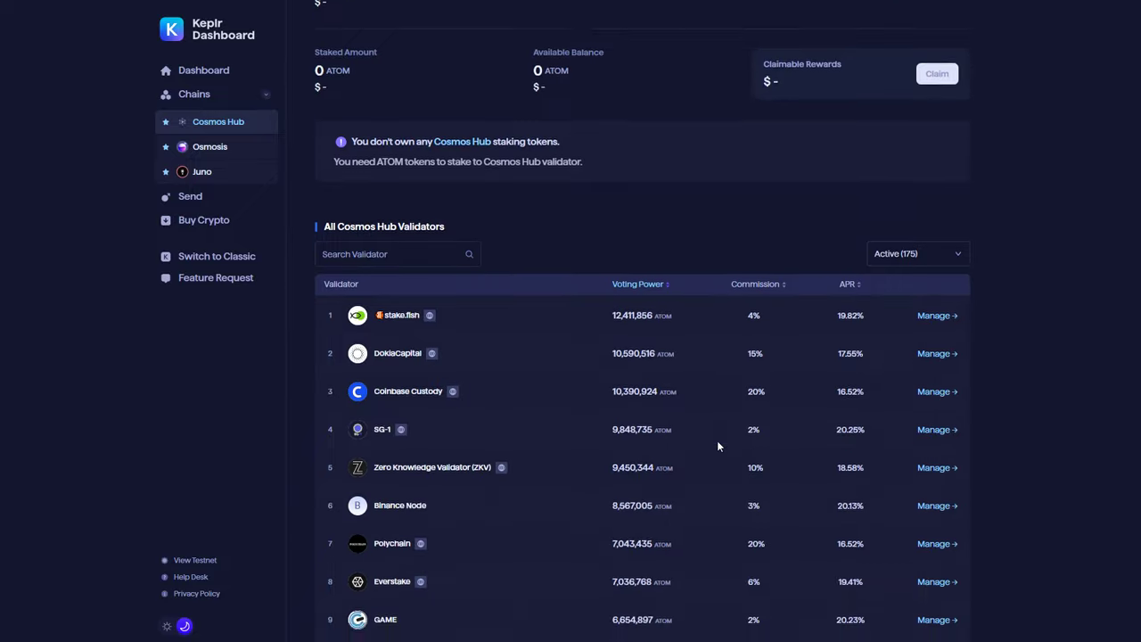
scroll("down", 3)
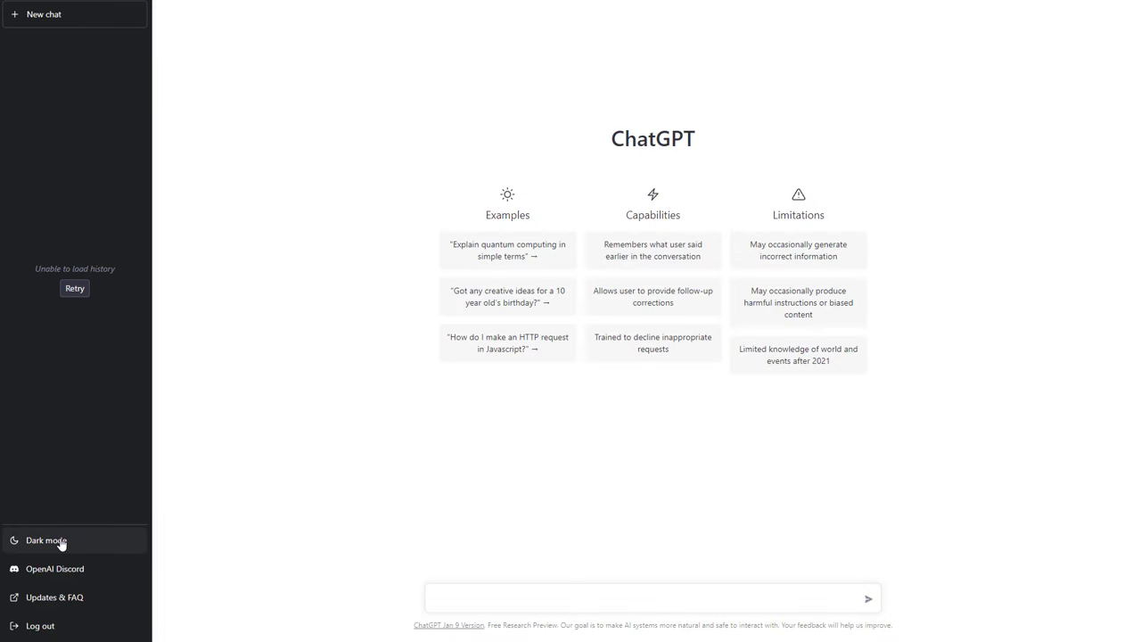
left_click(46, 540)
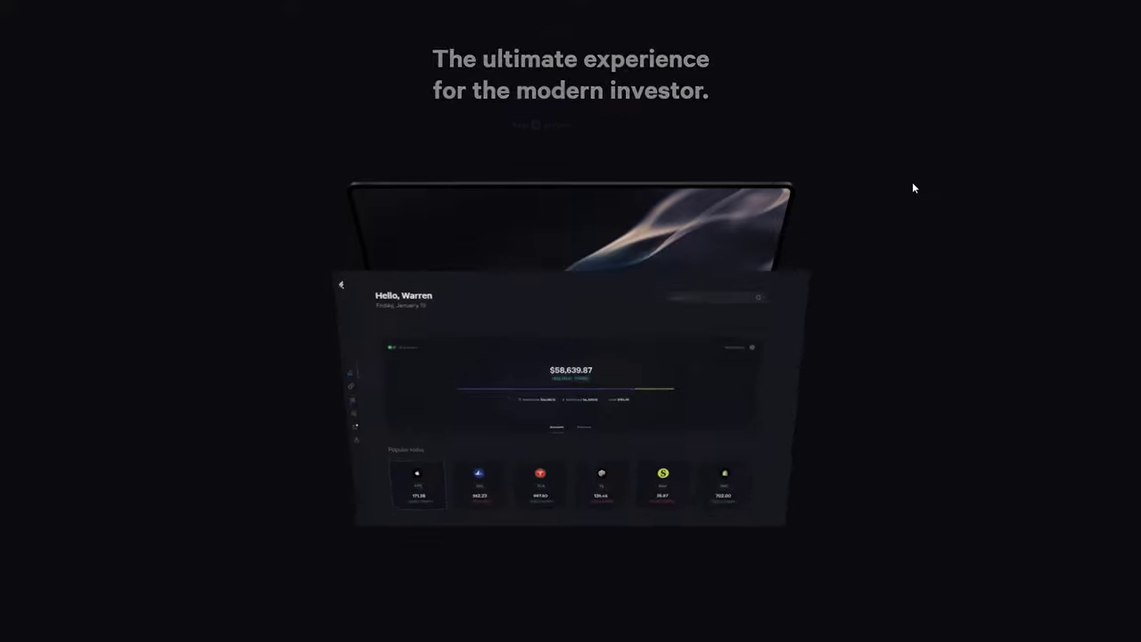
Scroll down the Fey investor page and on through Pipe's capital platform
scroll("down", 3)
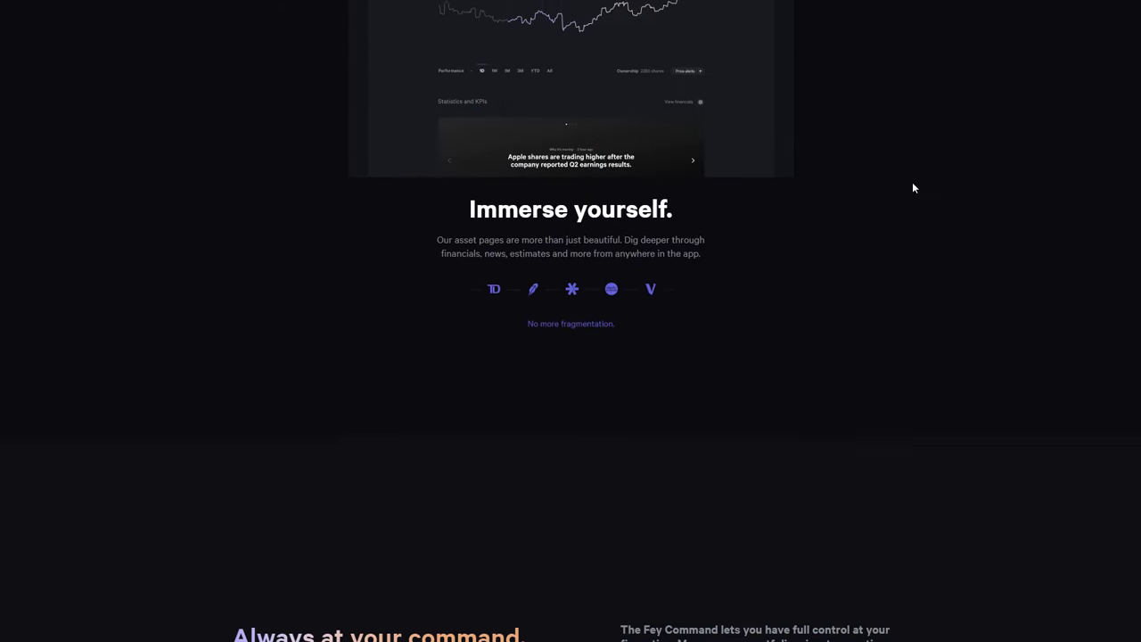
scroll("down", 3)
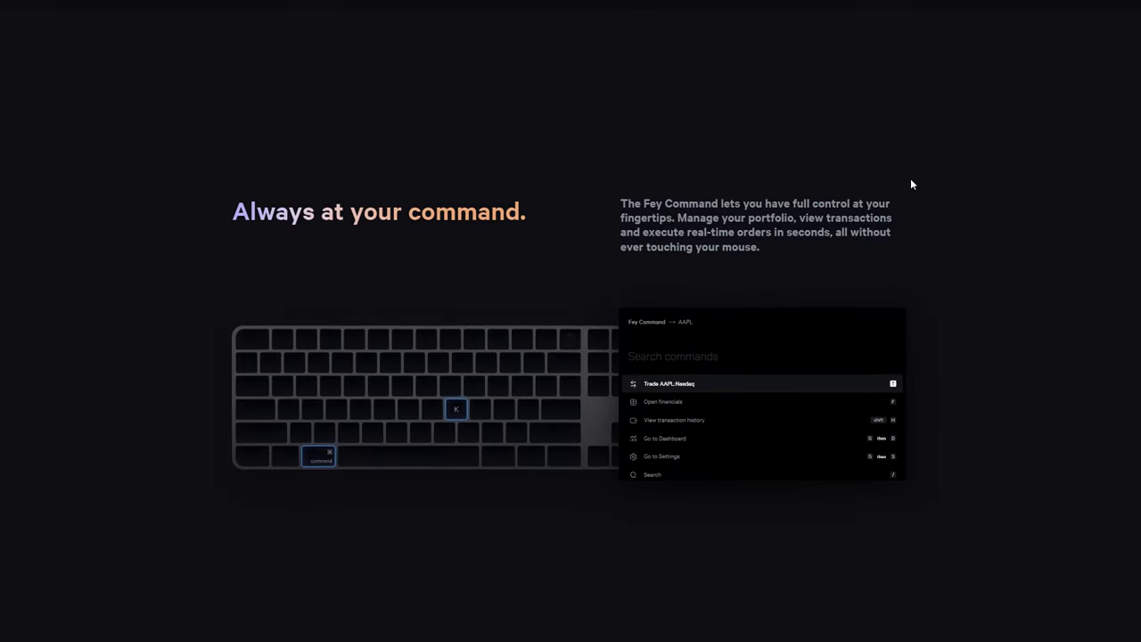
scroll("down", 3)
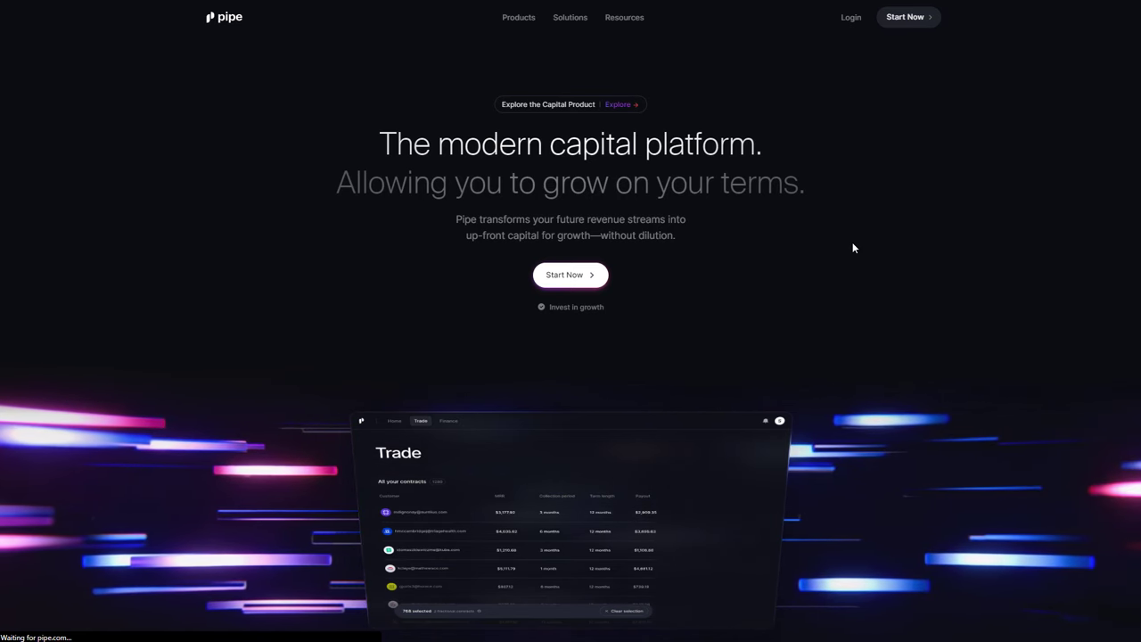
scroll("down", 3)
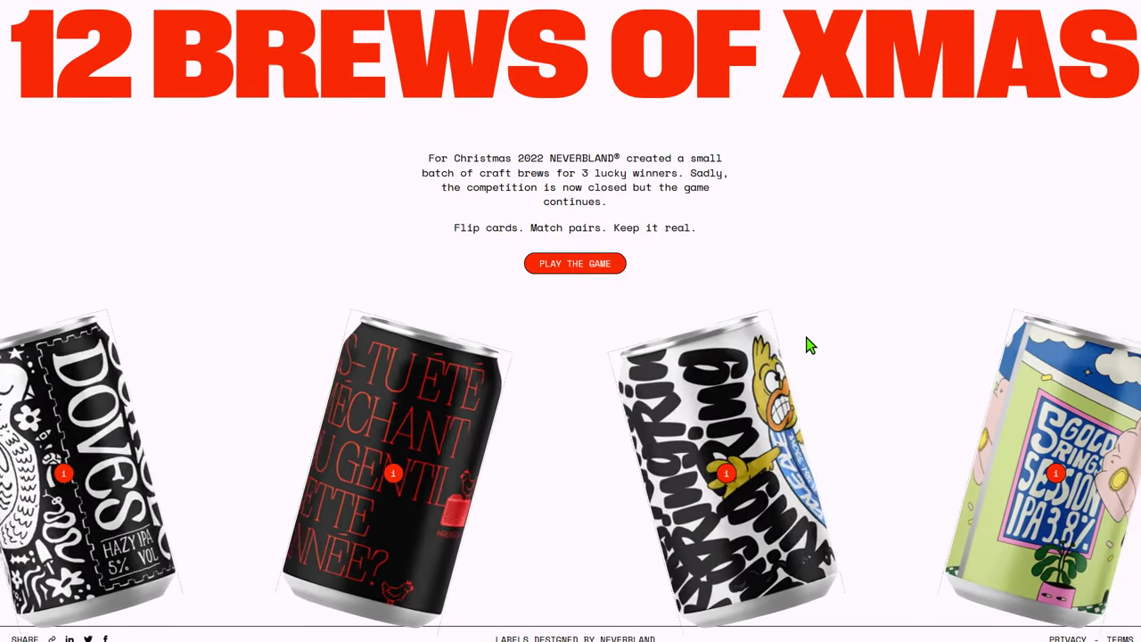
Switch to the 'Enter the future of commerce' site and scroll to its NFT video
key("F12")
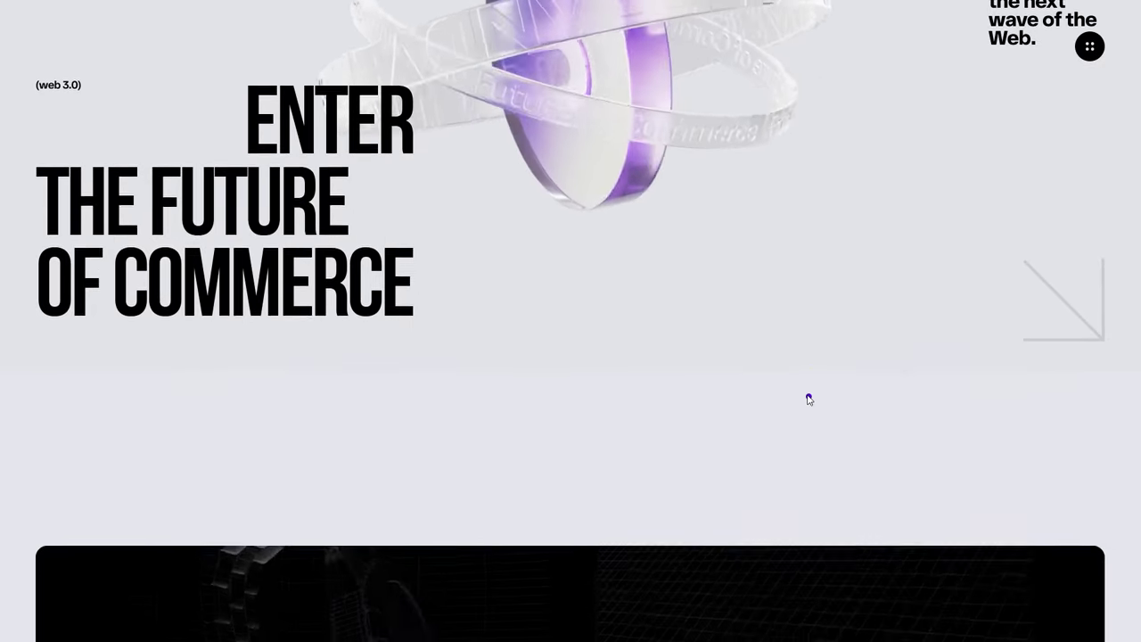
scroll("down", 3)
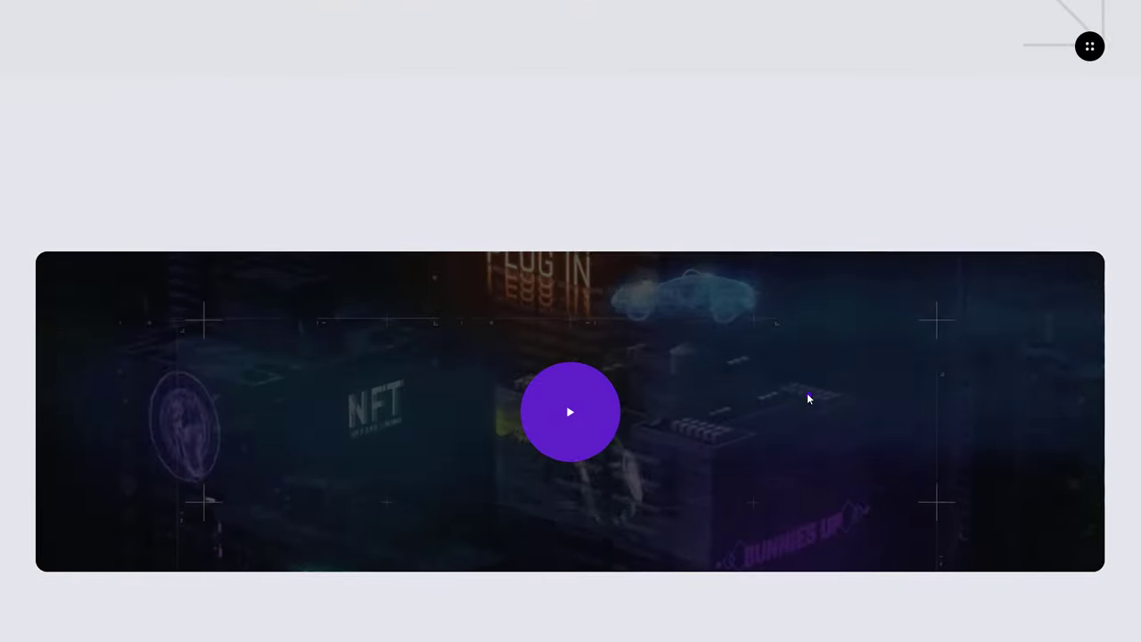